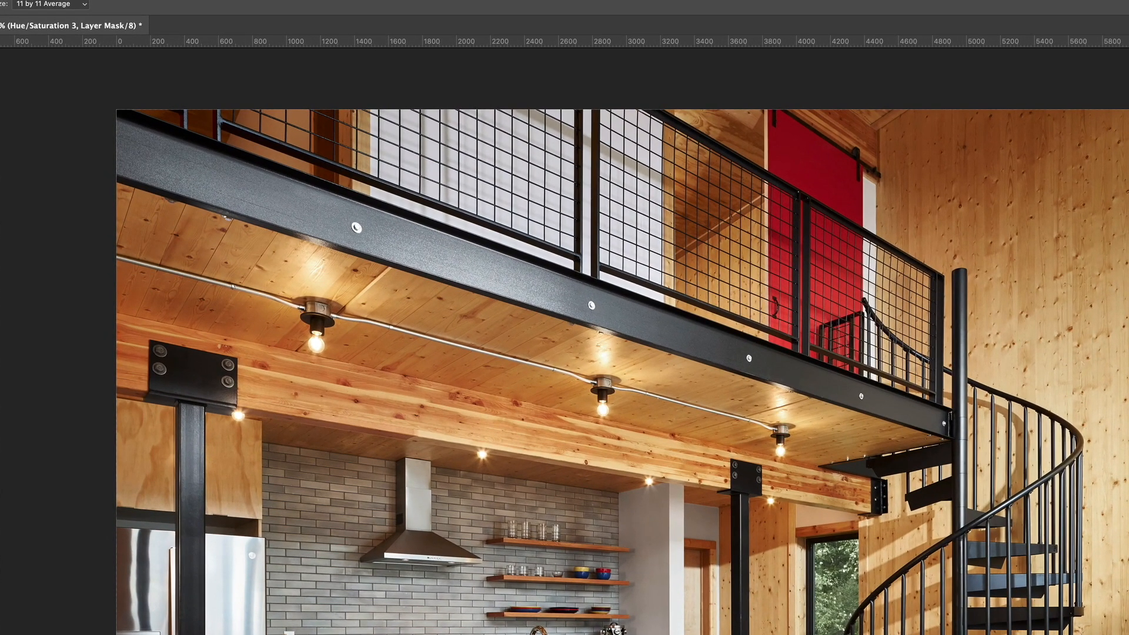
mouse_move(689, 440)
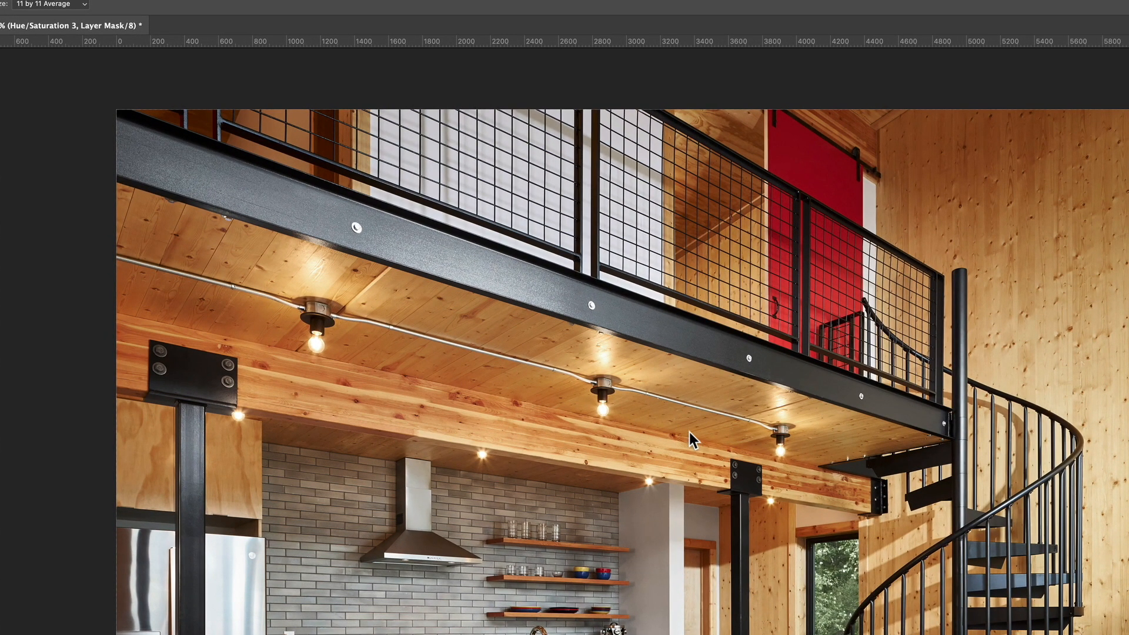
mouse_move(375, 385)
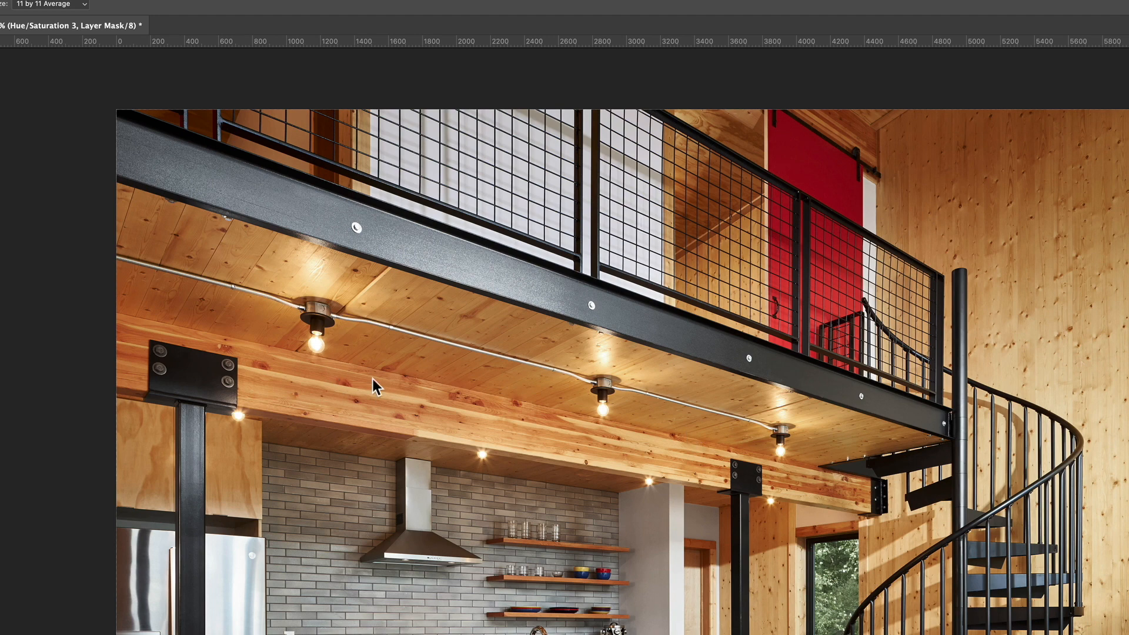
mouse_move(481, 394)
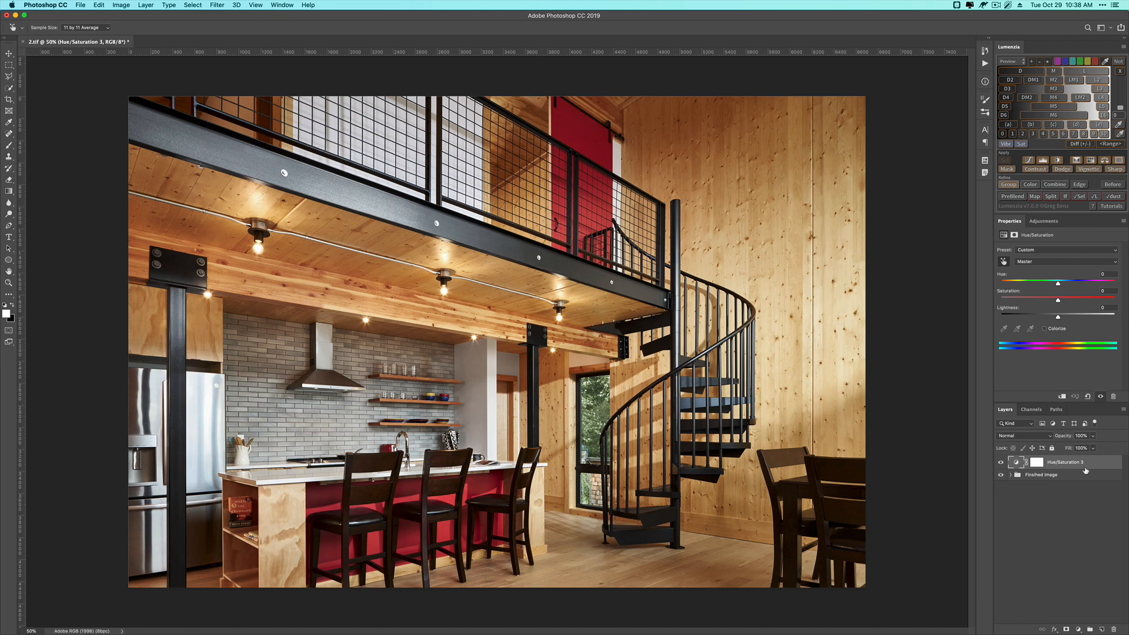
mouse_move(1086, 468)
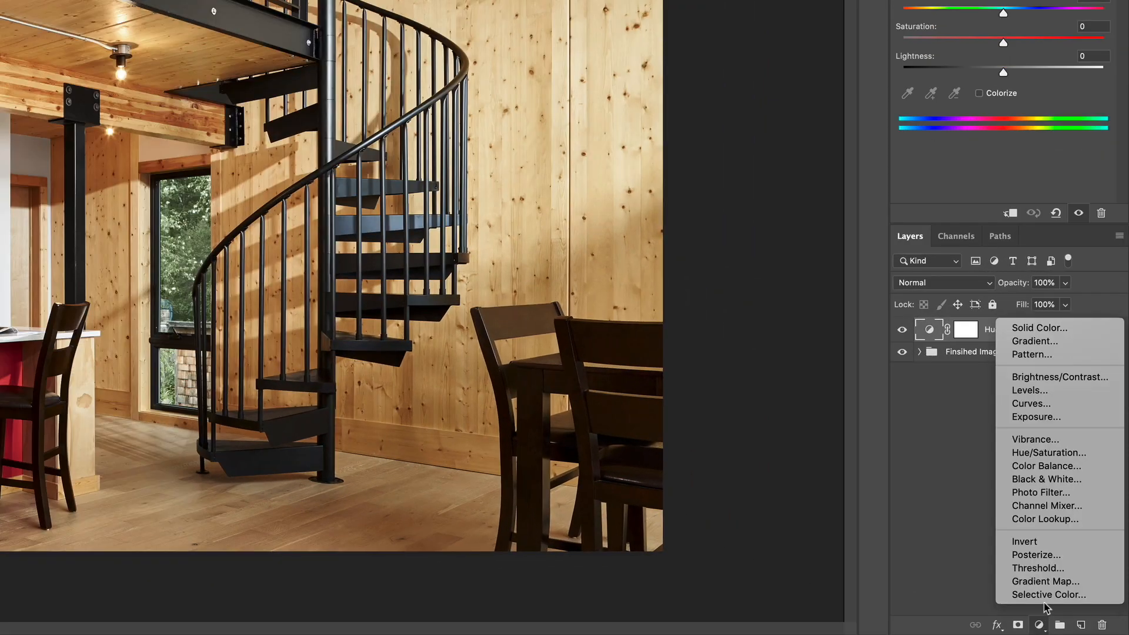
mouse_move(1030, 404)
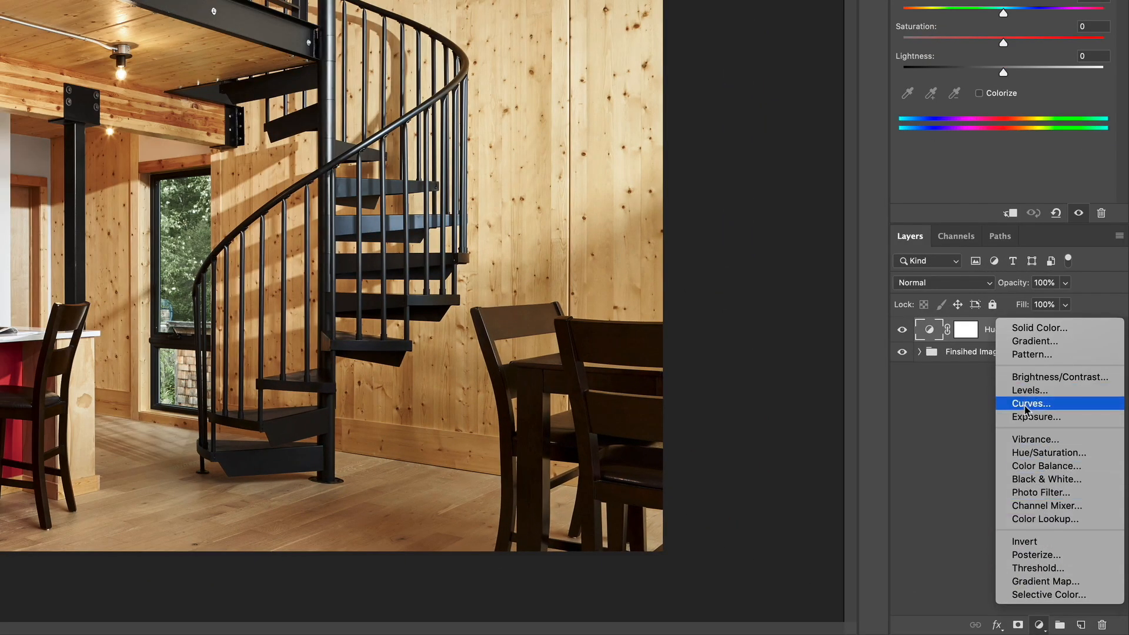
Step: Add a Curves adjustment layer above the Hue/Saturation 3 layer
left_click(1030, 404)
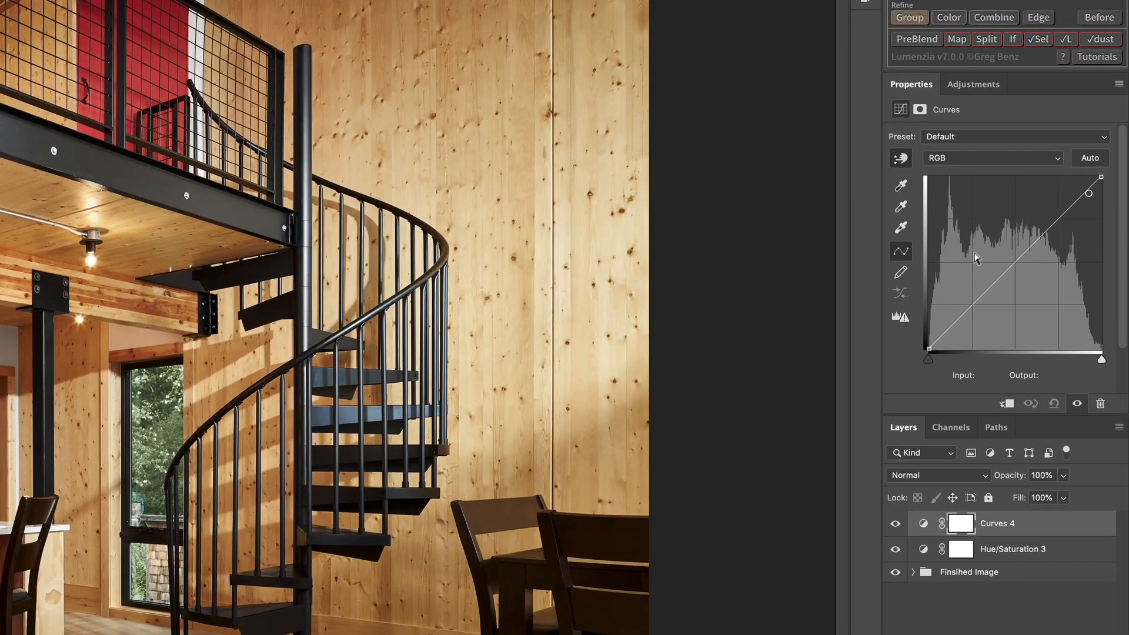
Step: Apply the Linear Contrast (RGB) preset to the Curves 4 adjustment
left_click(1011, 136)
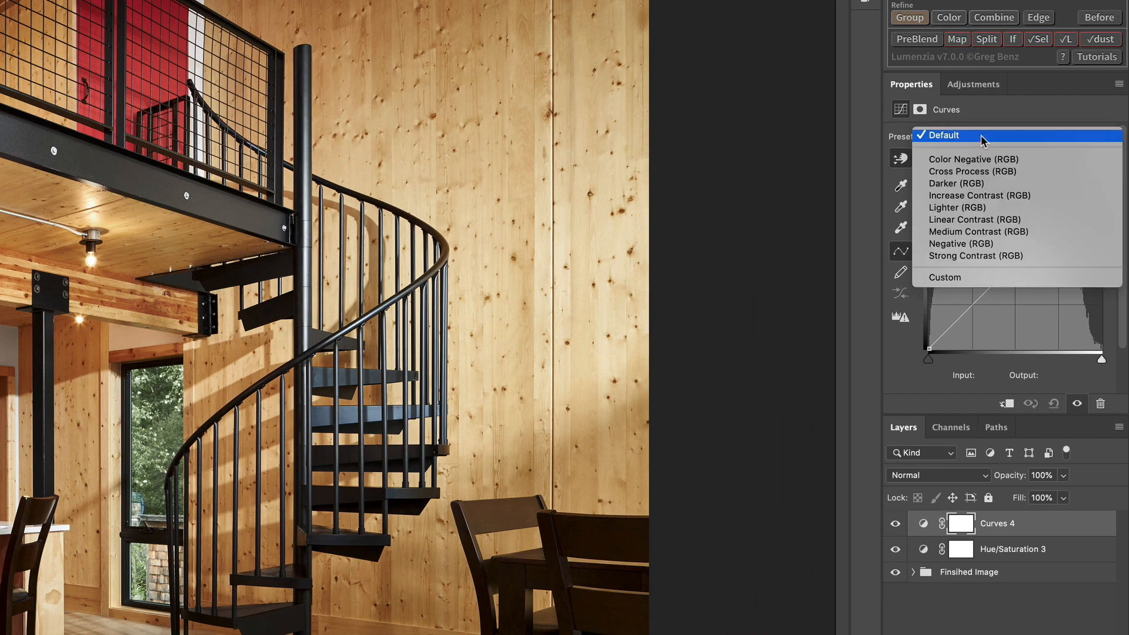
mouse_move(971, 219)
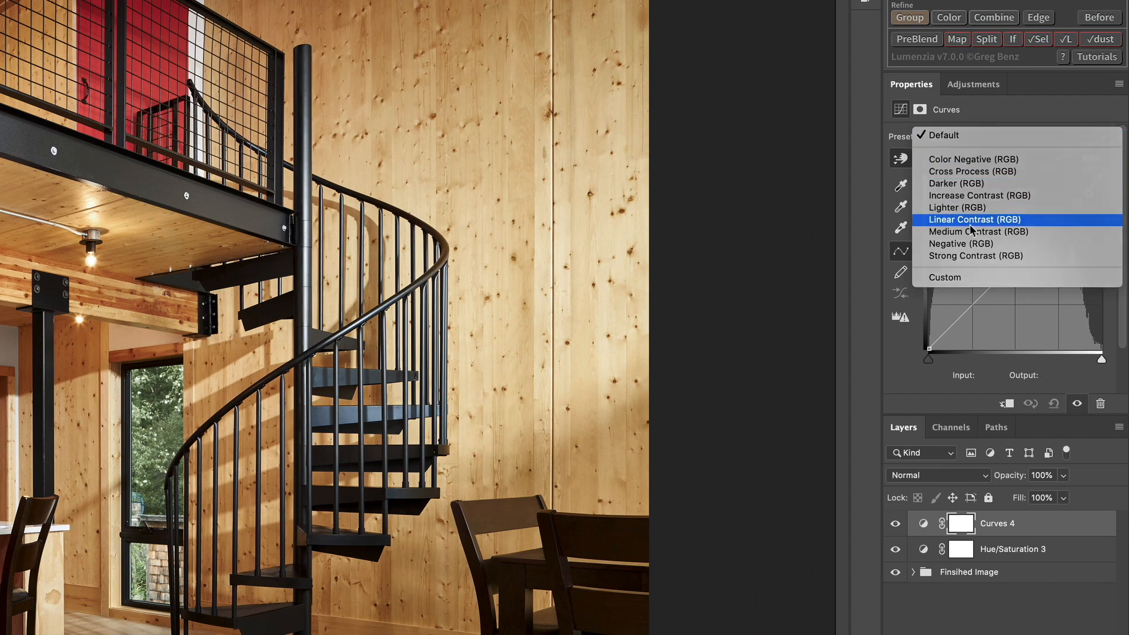
left_click(973, 218)
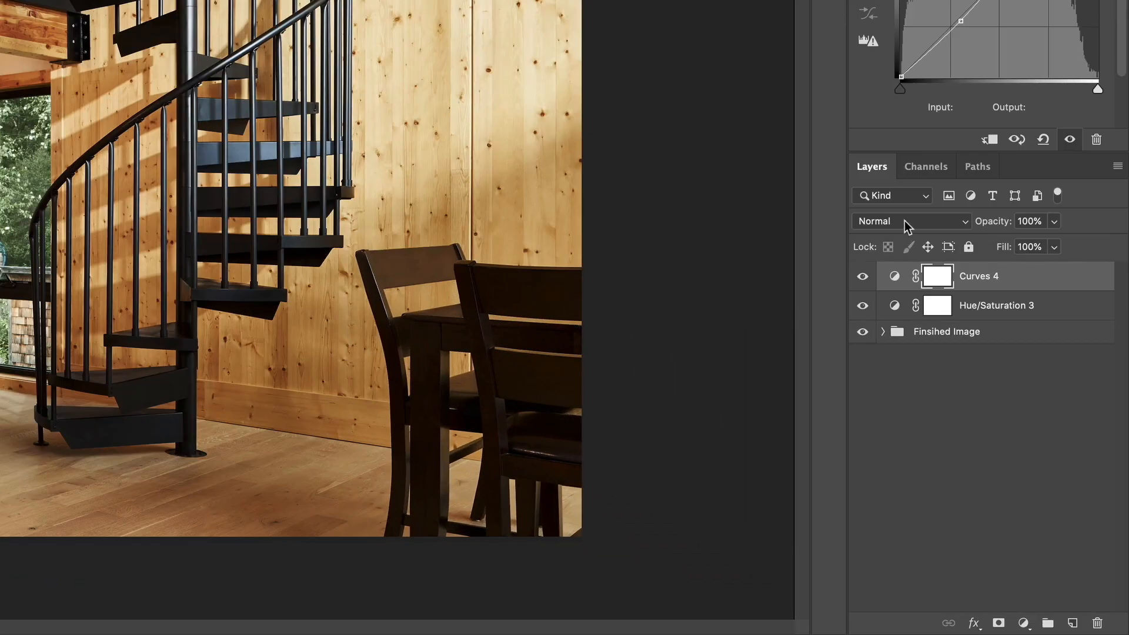
Step: Set the Curves 4 layer's blend mode to Luminosity
left_click(911, 221)
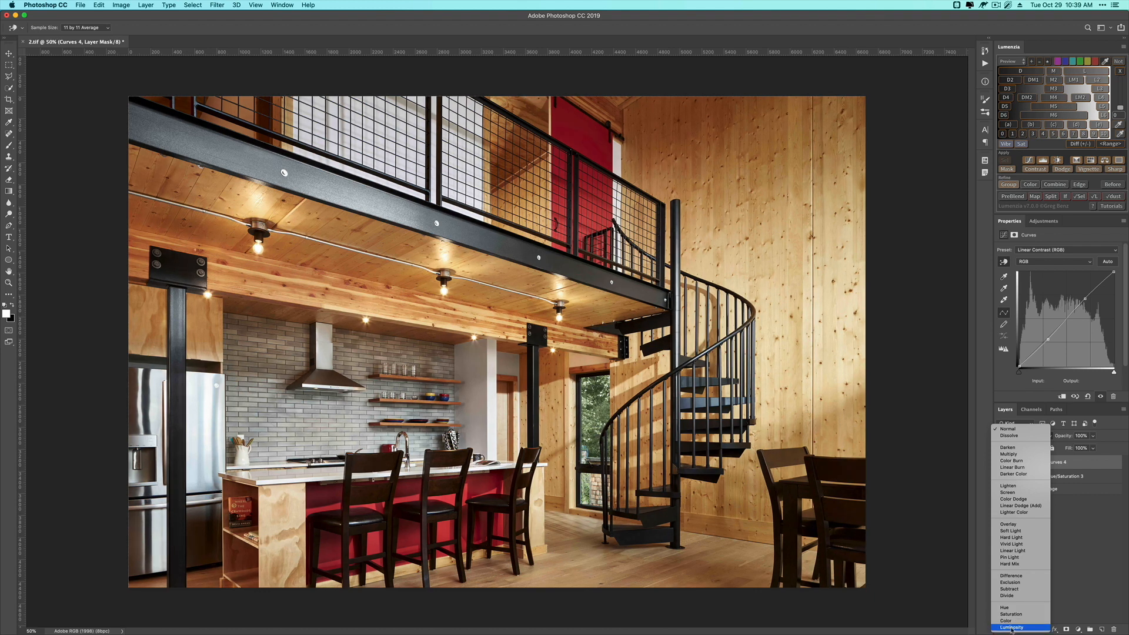
left_click(1012, 627)
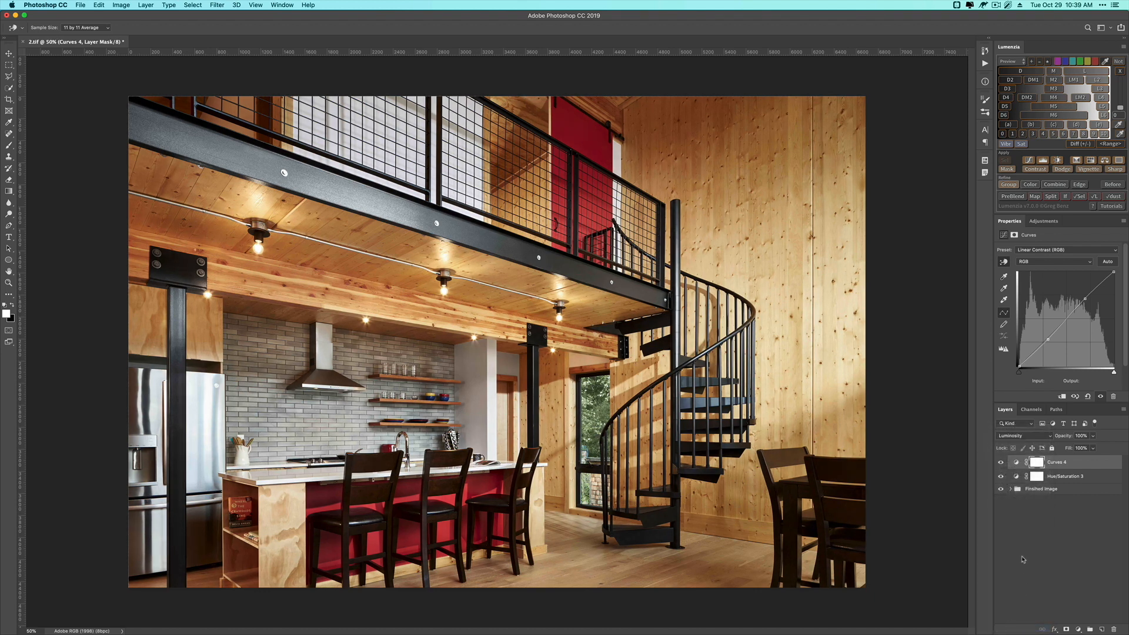